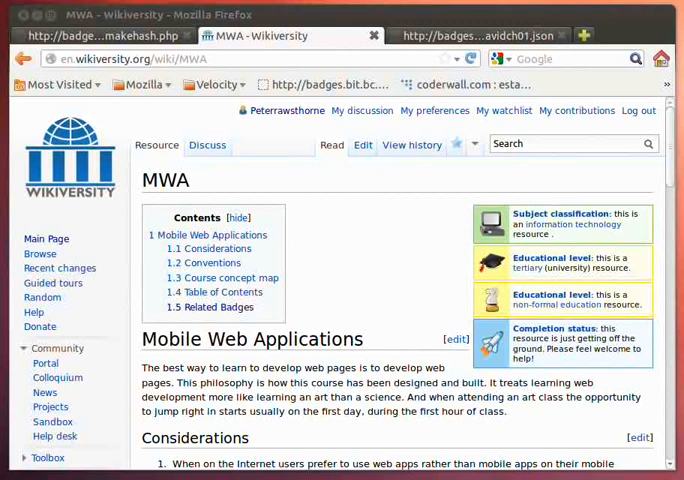
mouse_move(398, 276)
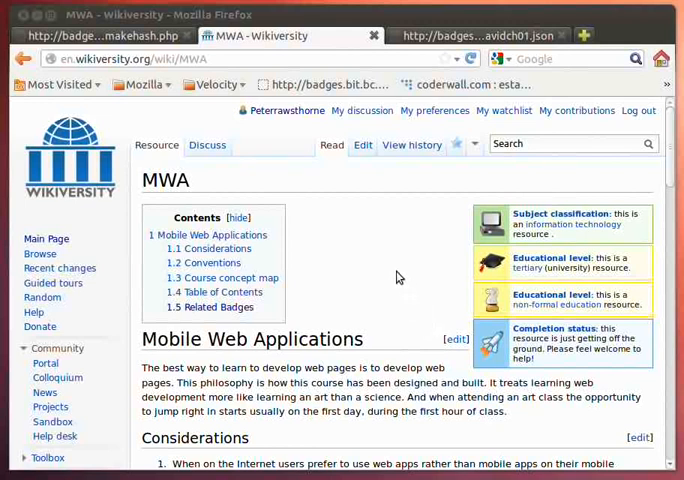
mouse_move(394, 248)
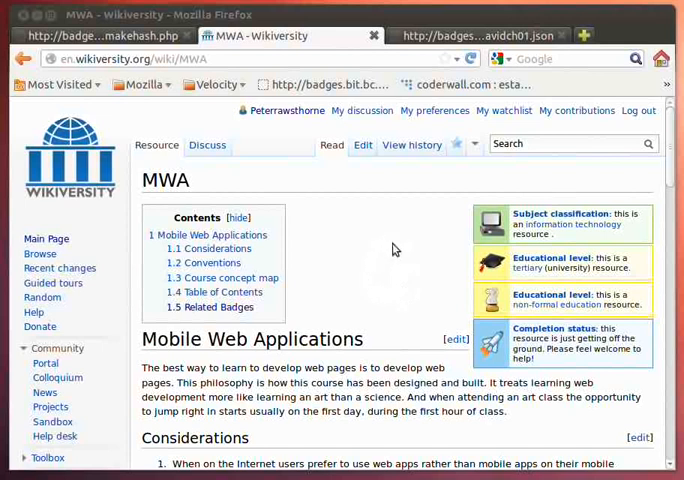
mouse_move(372, 256)
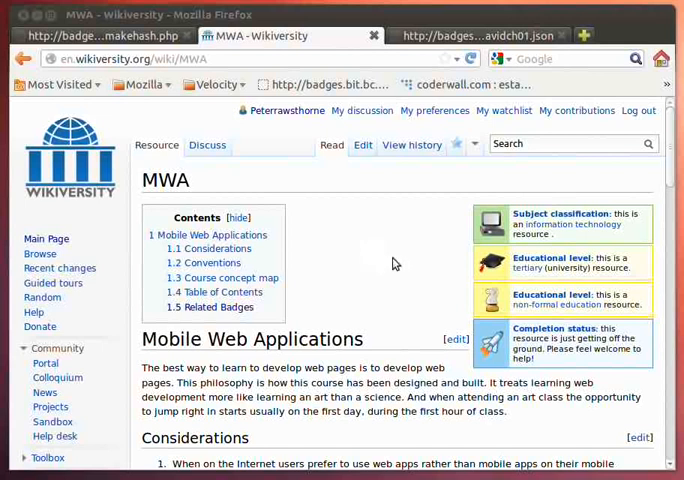
mouse_move(378, 256)
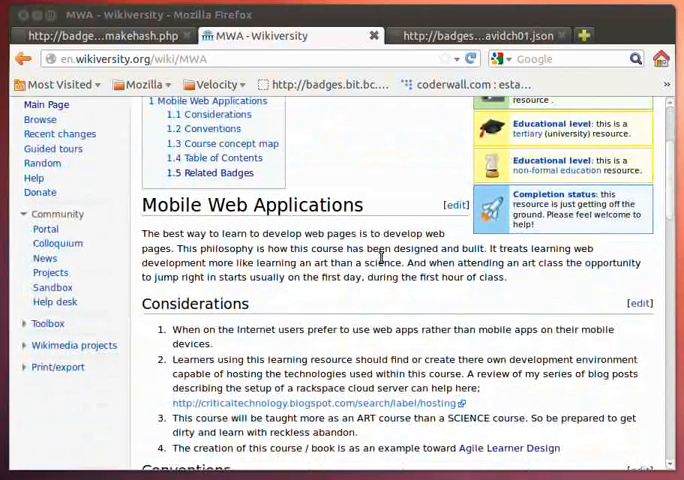
Scroll the course page past Conventions and the concept map to the chapter list and Related Badges
scroll("down", 3)
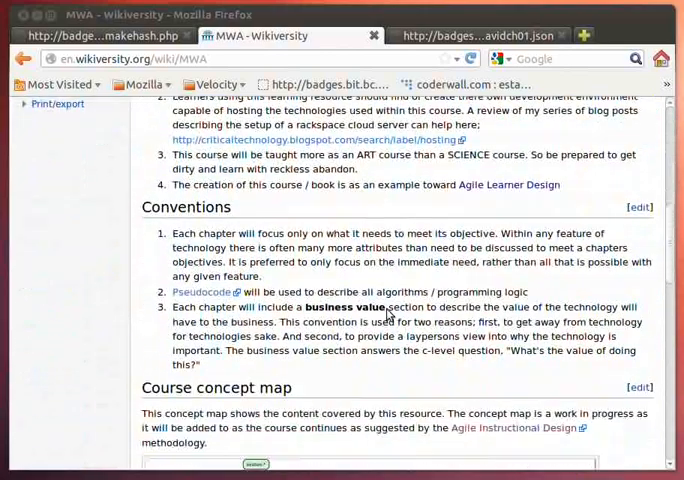
scroll("down", 3)
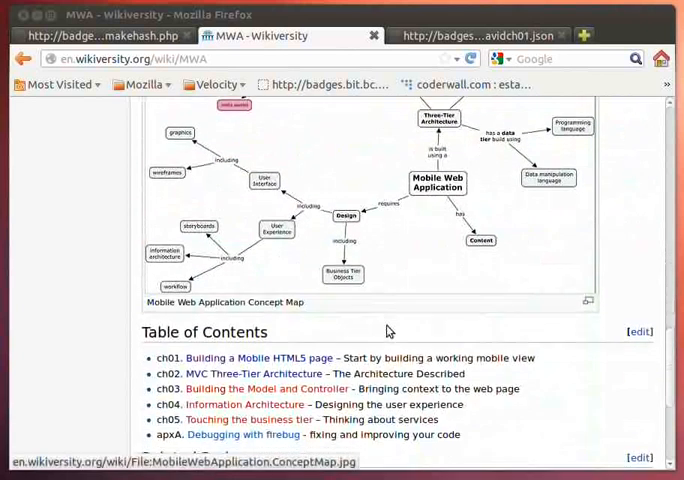
scroll("down", 3)
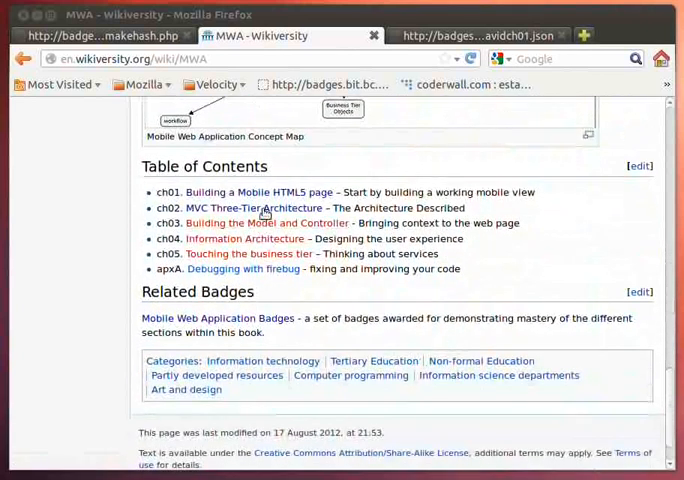
Go to Chapter 1 from the Table of Contents and then to its Evidence subpage of signed entries
left_click(258, 192)
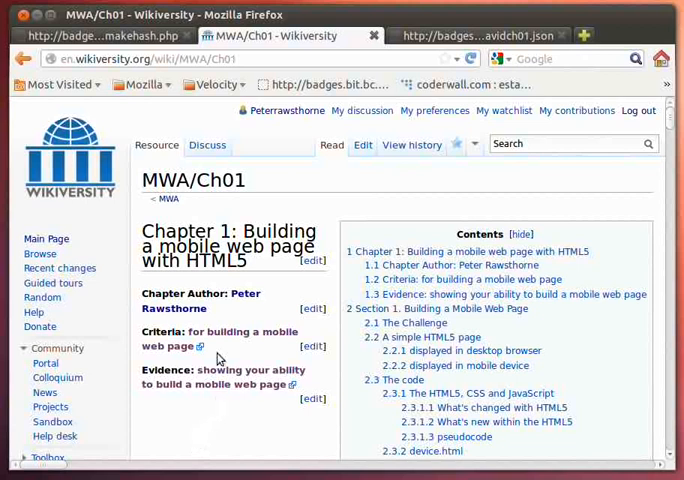
mouse_move(200, 444)
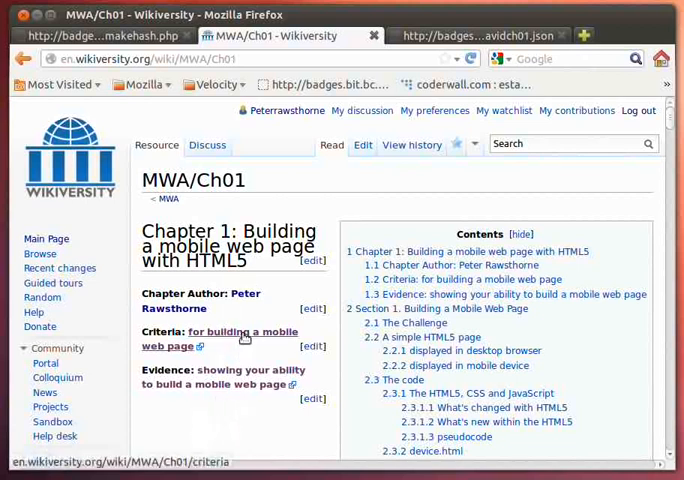
left_click(250, 376)
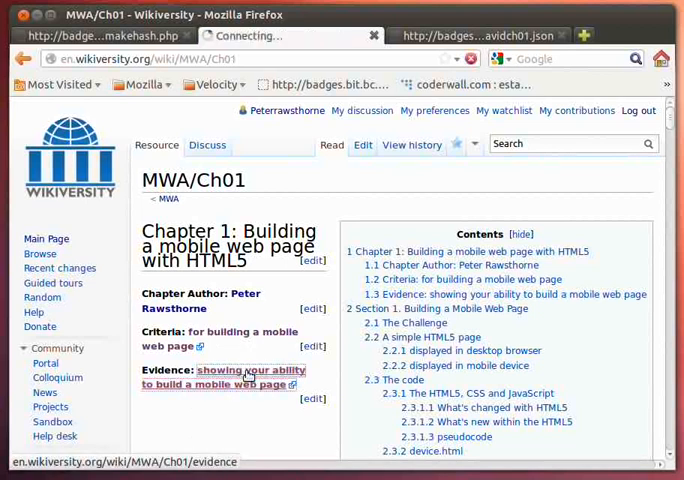
left_click(244, 372)
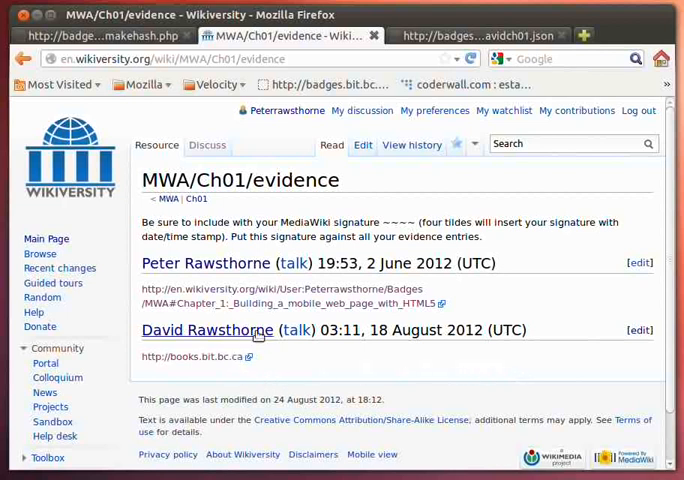
mouse_move(504, 376)
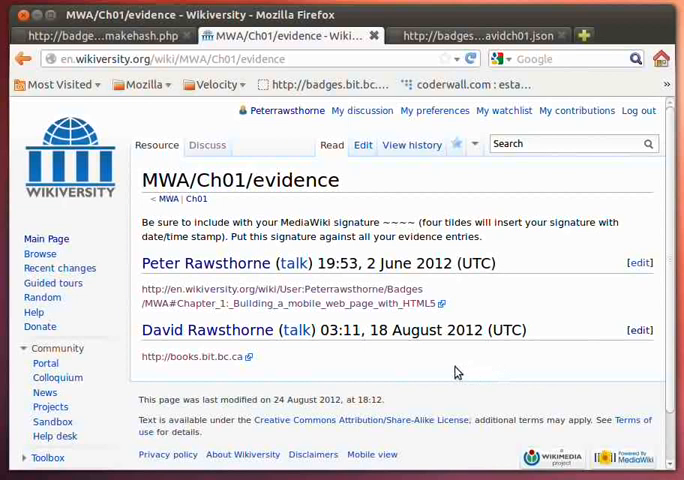
mouse_move(198, 386)
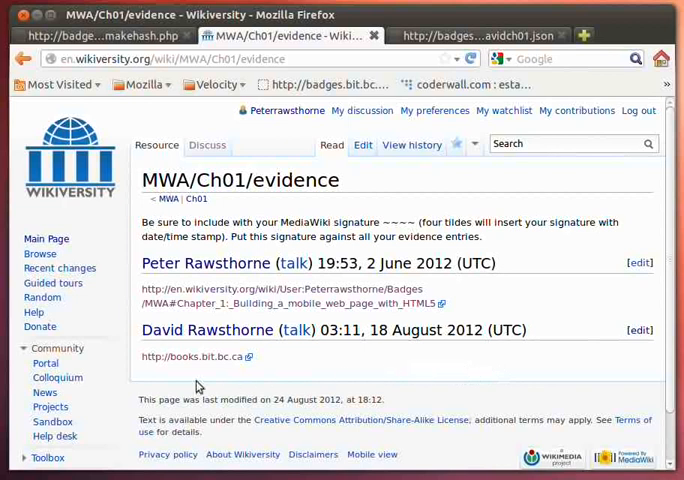
mouse_move(196, 356)
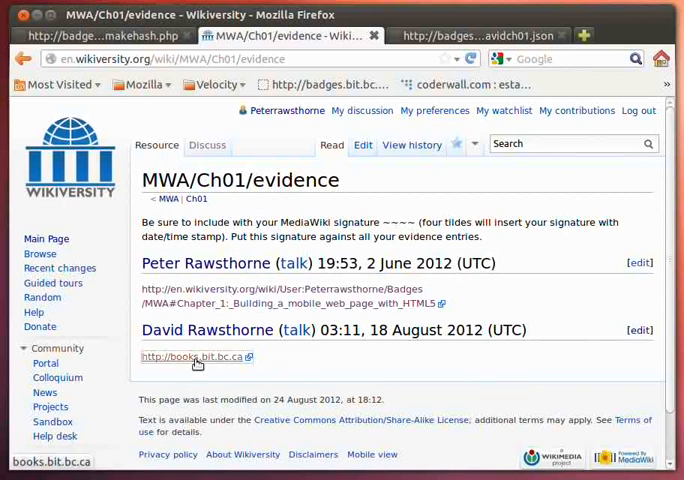
Follow the books.bit.bc.ca link under the latest signature to the BIT Library site
left_click(192, 356)
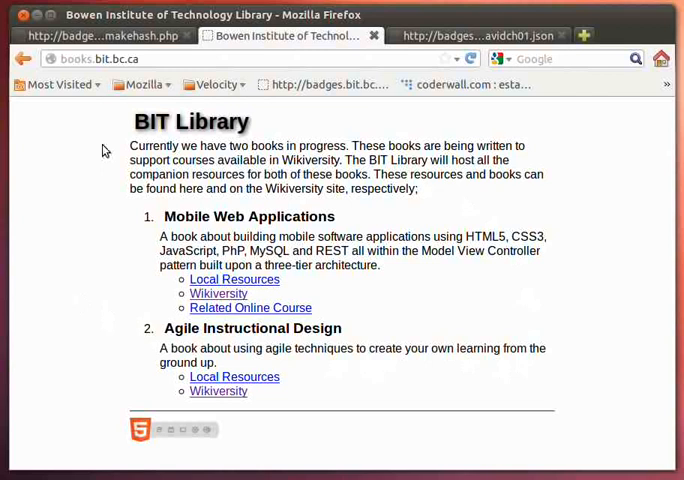
mouse_move(560, 278)
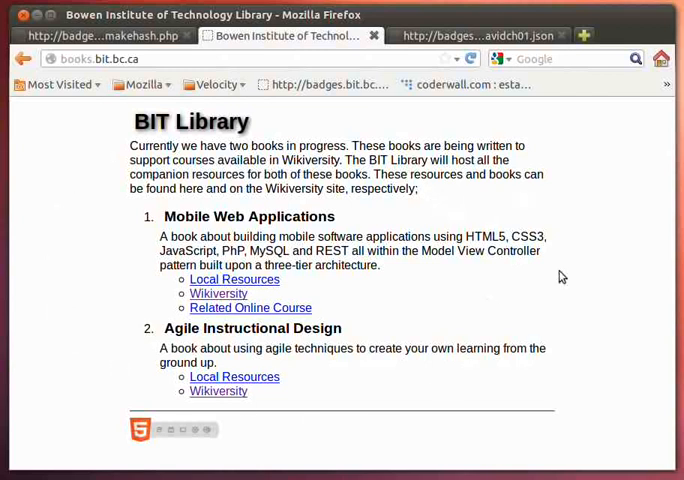
mouse_move(64, 228)
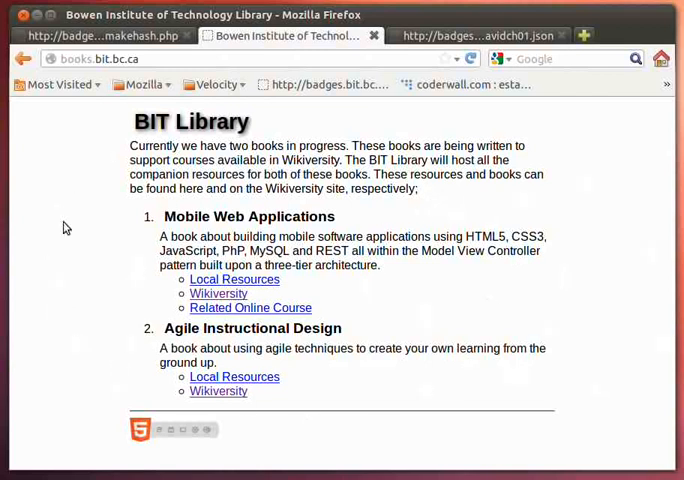
mouse_move(560, 414)
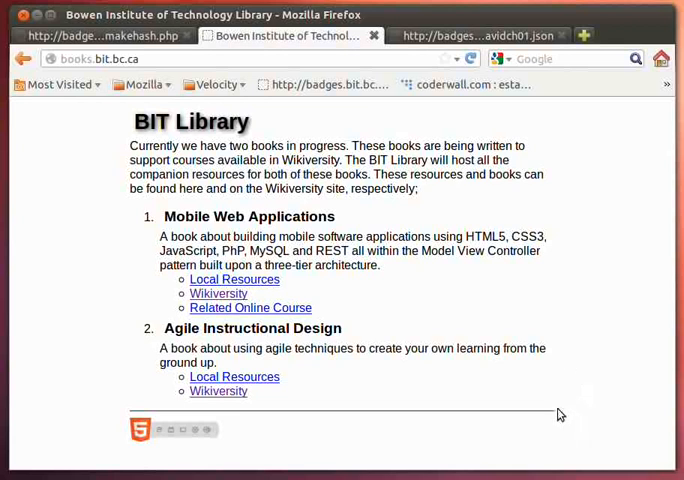
mouse_move(570, 336)
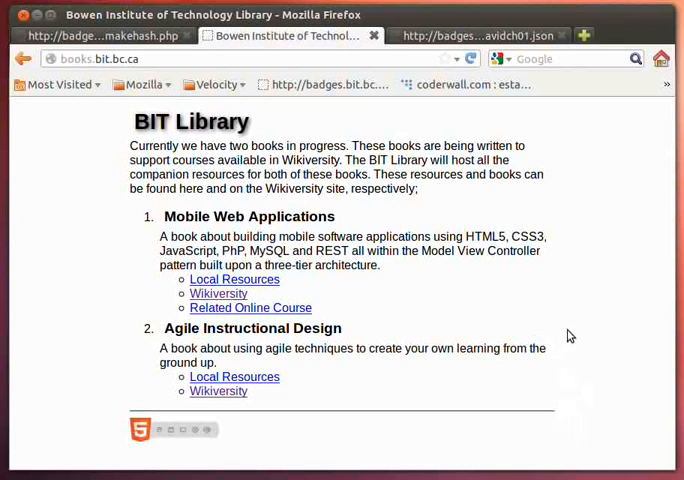
mouse_move(668, 468)
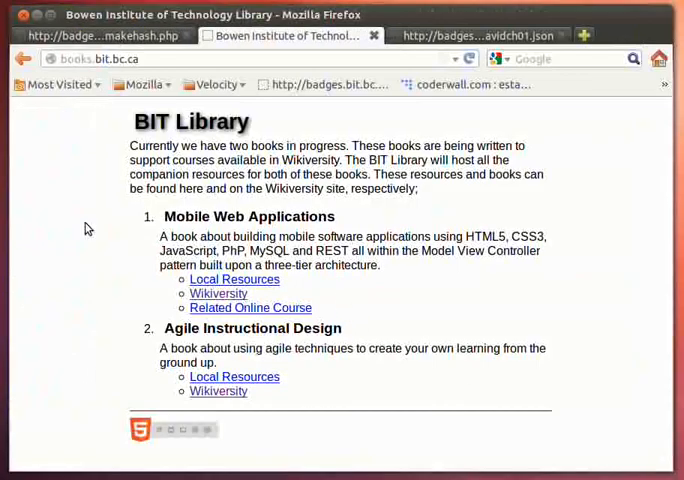
mouse_move(168, 420)
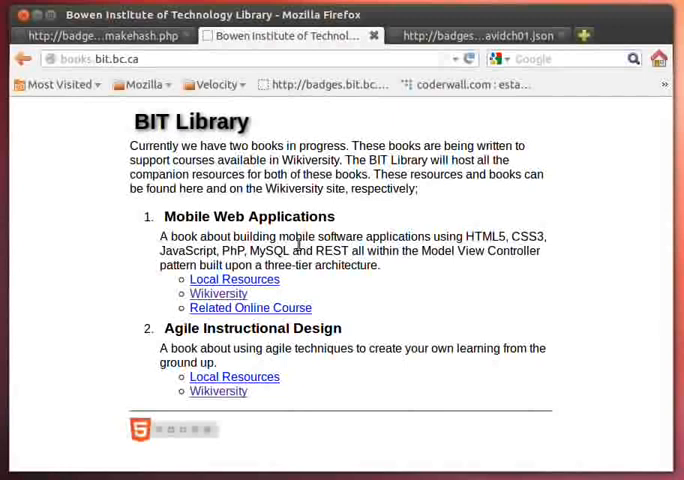
mouse_move(378, 318)
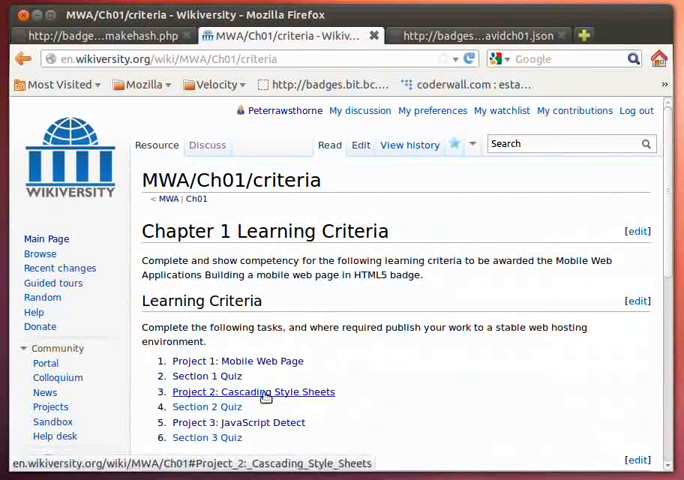
mouse_move(268, 422)
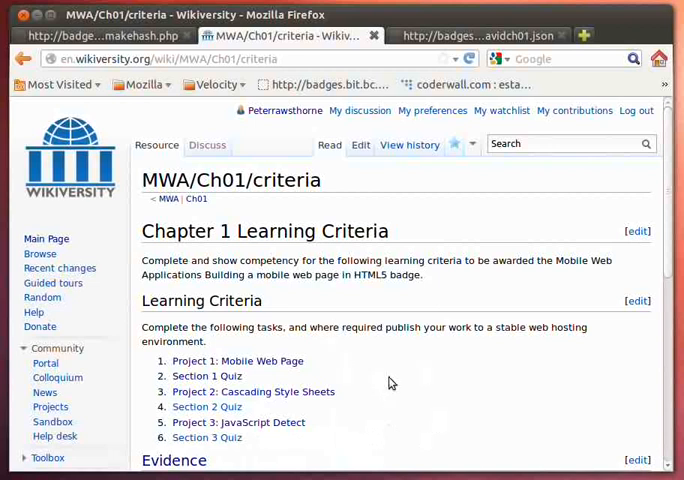
mouse_move(410, 296)
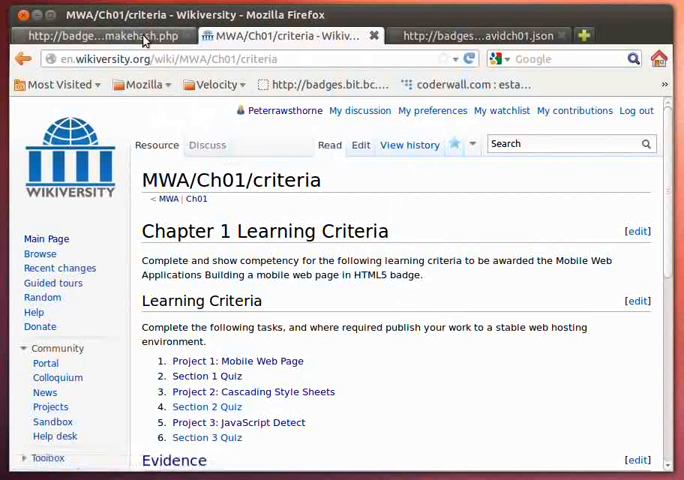
mouse_move(104, 36)
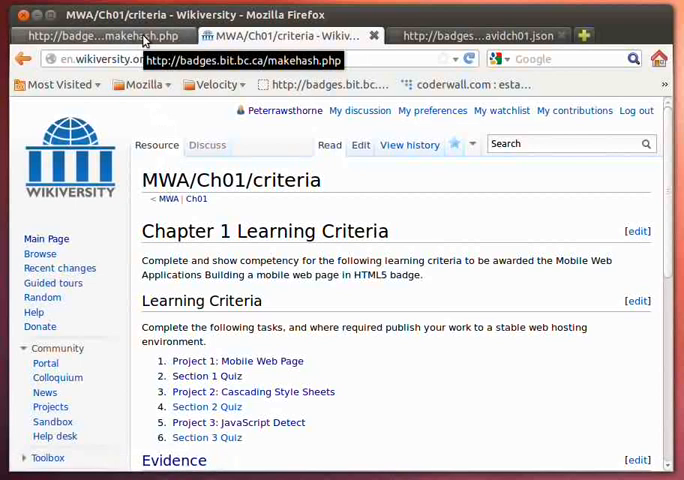
Highlight the hash on the makehash page and the recipient value in the served badge JSON to compare them
left_click(100, 36)
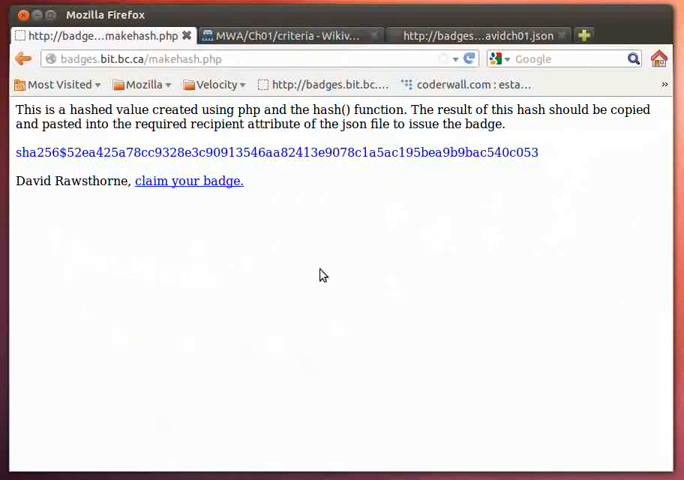
left_click_drag(424, 152, 538, 152)
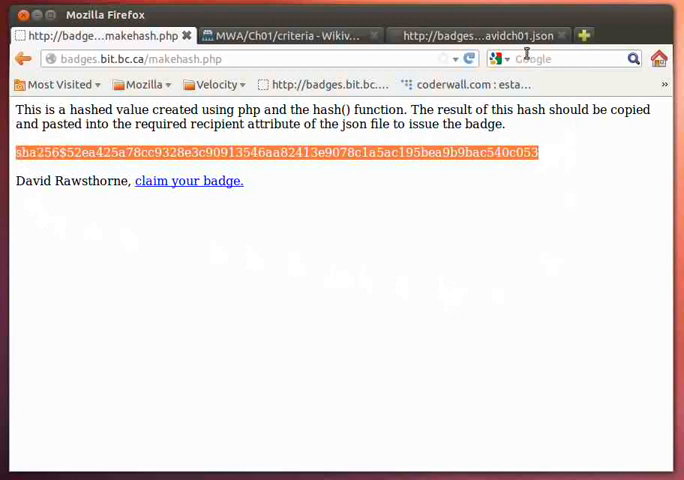
left_click(480, 36)
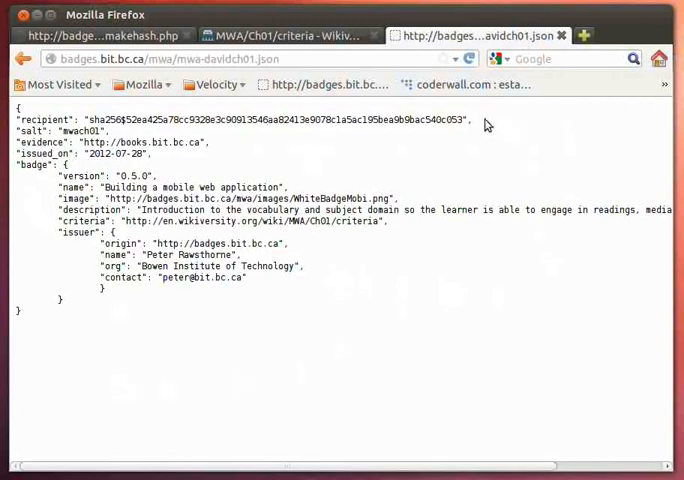
left_click_drag(136, 120, 464, 120)
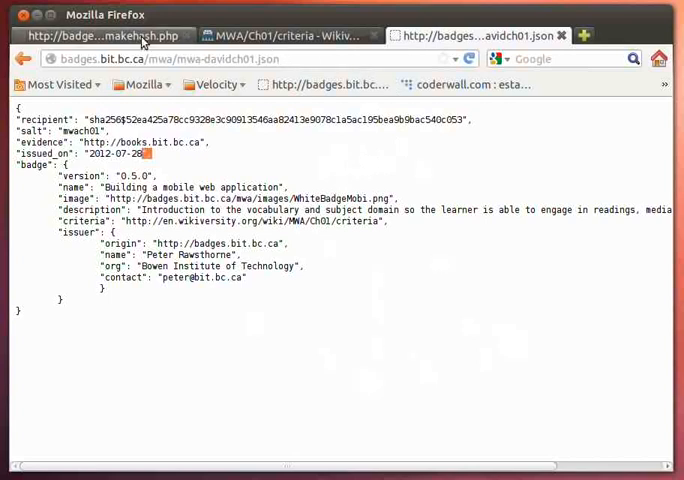
Return to the hashed-value page, select all its text, and bring up makehash.php's source in Bluefish
left_click(100, 36)
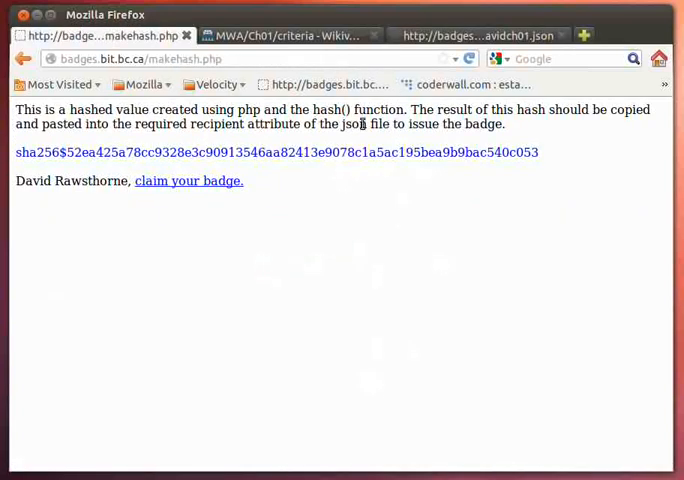
mouse_move(268, 250)
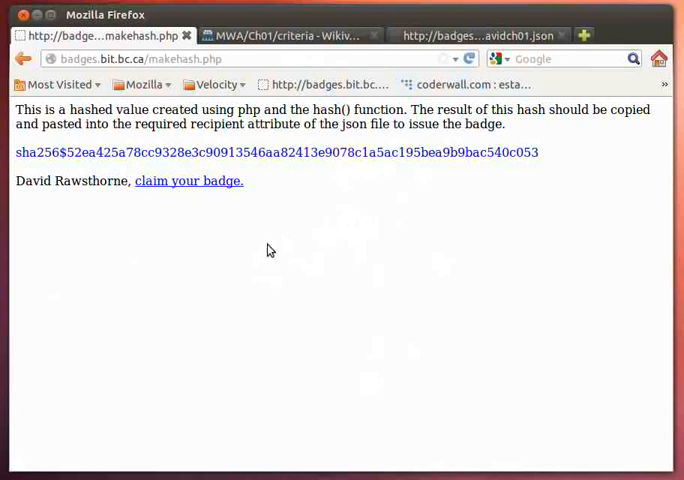
mouse_move(276, 246)
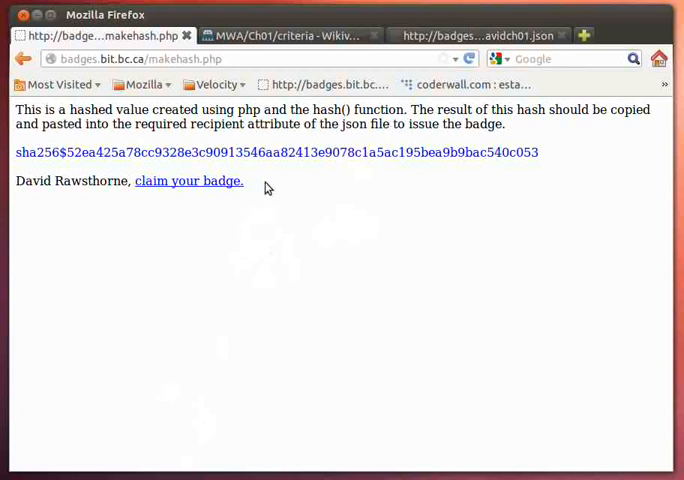
key("ctrl+a")
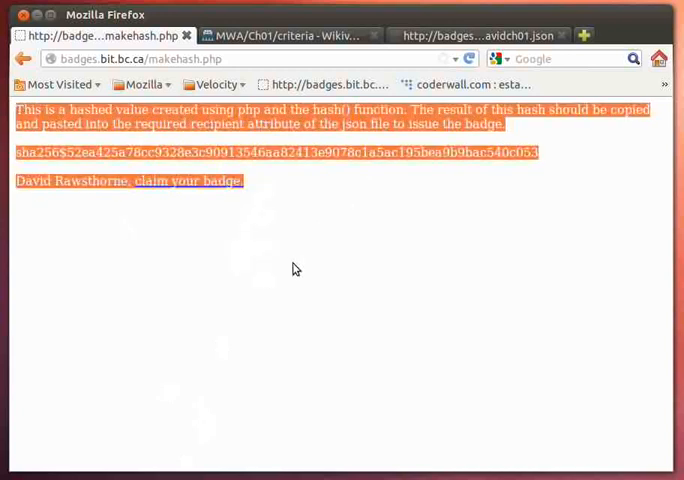
left_click(296, 268)
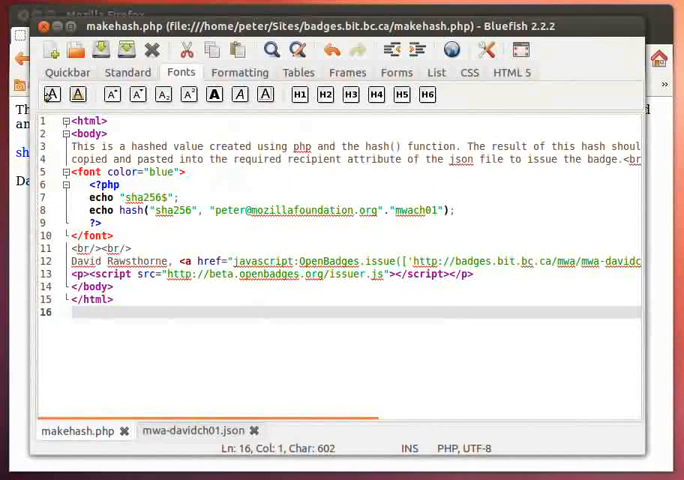
double_click(268, 146)
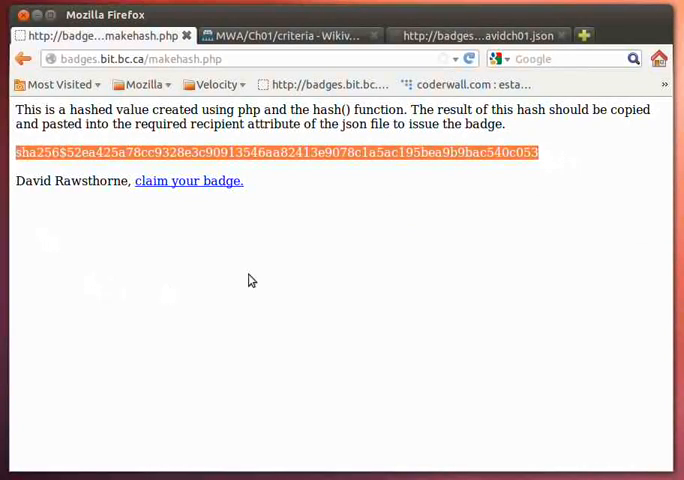
mouse_move(448, 220)
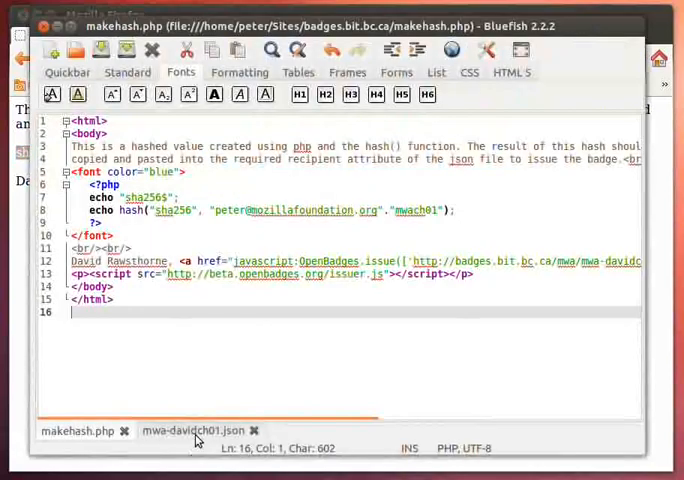
Show the mwa-davidch01.json badge assertion in Bluefish and select its whole contents
left_click(192, 430)
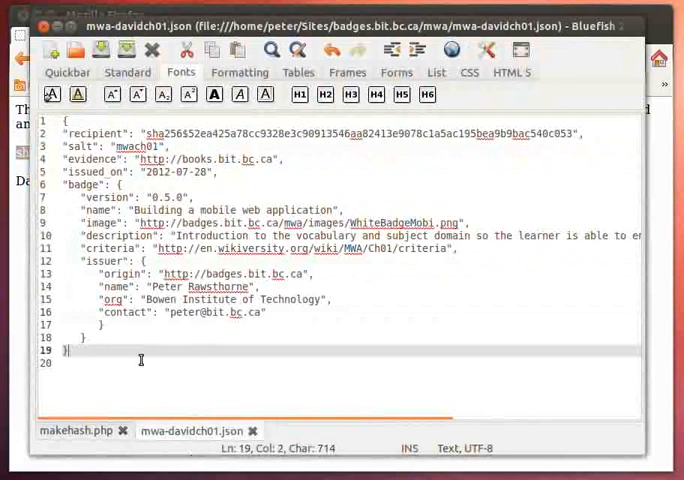
key("ctrl+a")
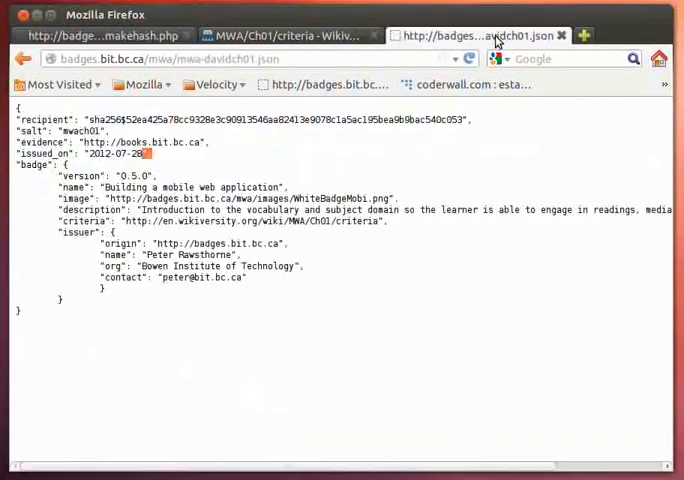
Highlight then clear the badge fields in the served mwa-davidch01.json assertion
left_click(250, 58)
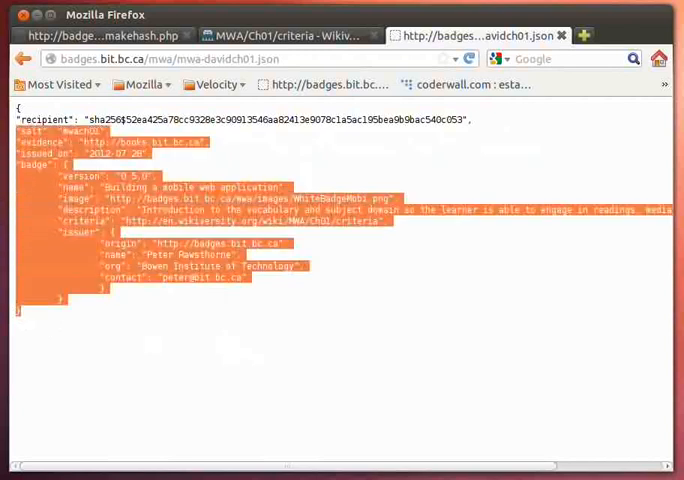
left_click(226, 372)
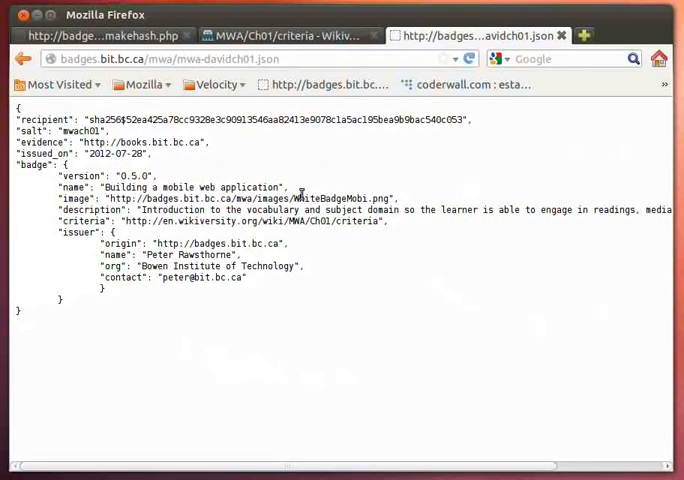
mouse_move(104, 104)
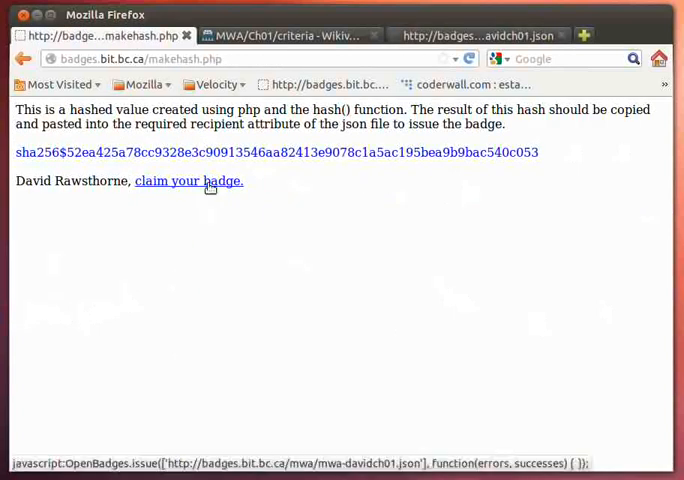
mouse_move(192, 308)
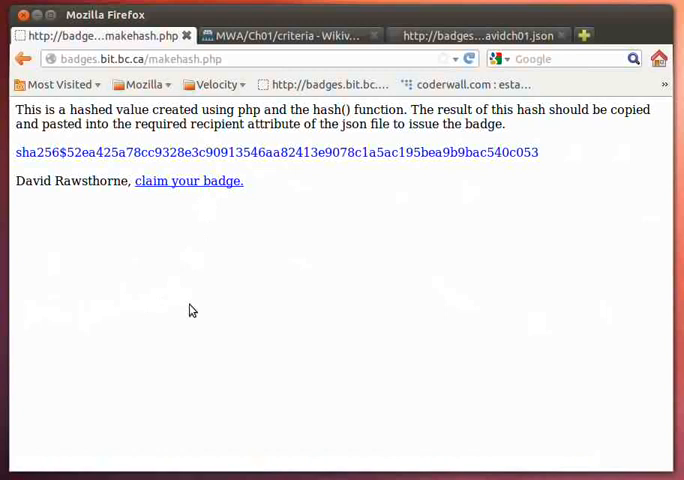
mouse_move(188, 180)
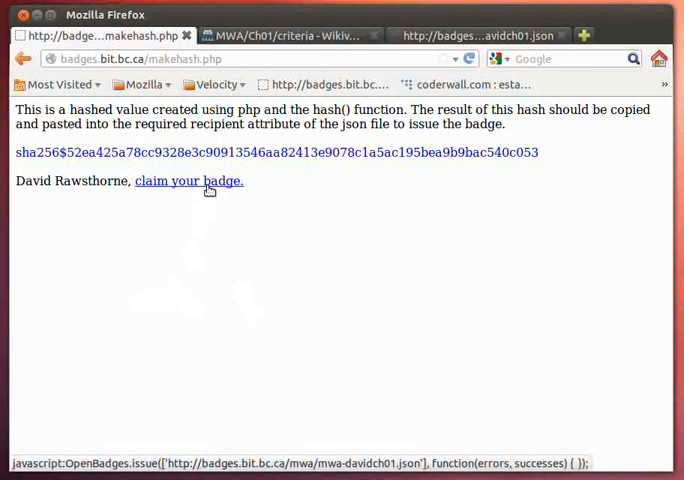
mouse_move(218, 196)
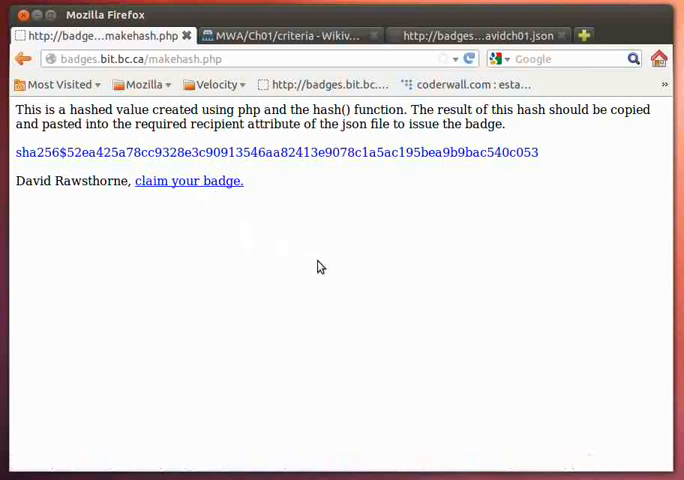
mouse_move(312, 266)
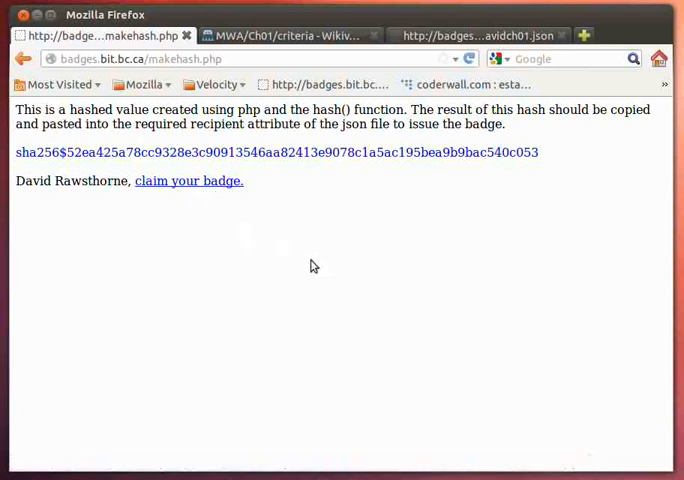